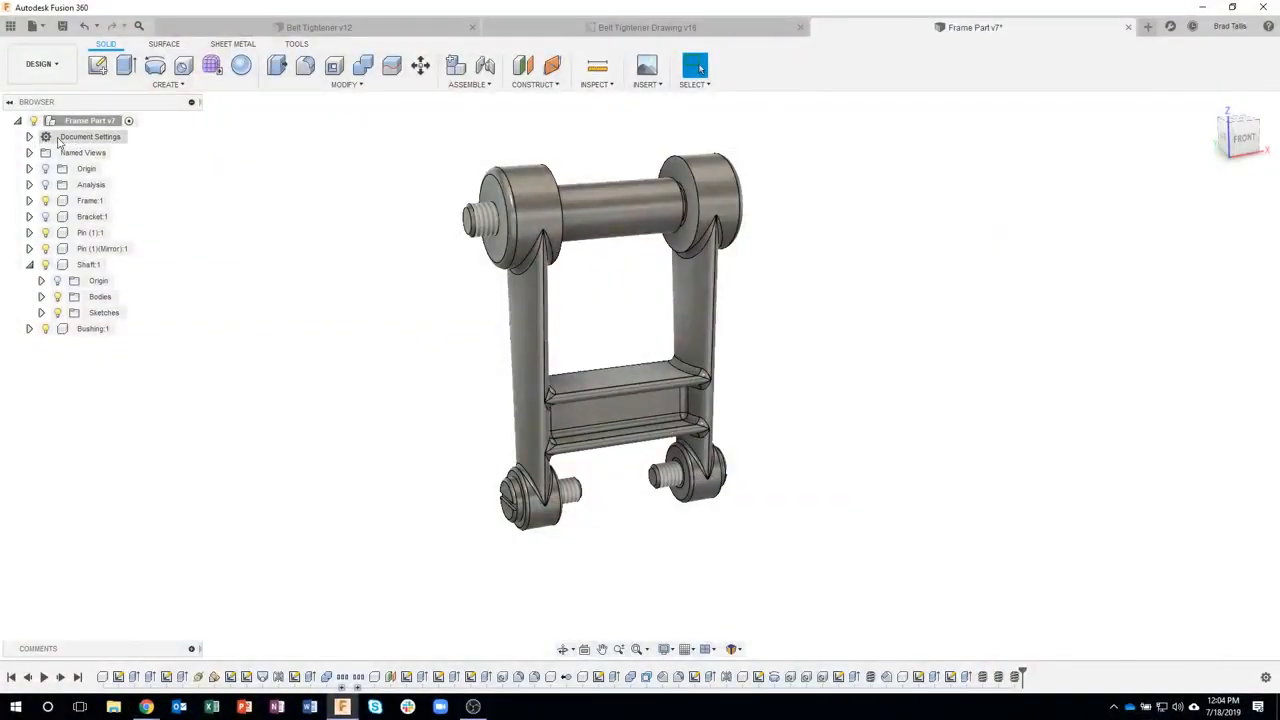
Step: Expand Document Settings in the Browser to show Threads: Cosmetic and inch units
{"action": "left_click", "coordinate": [30, 137]}
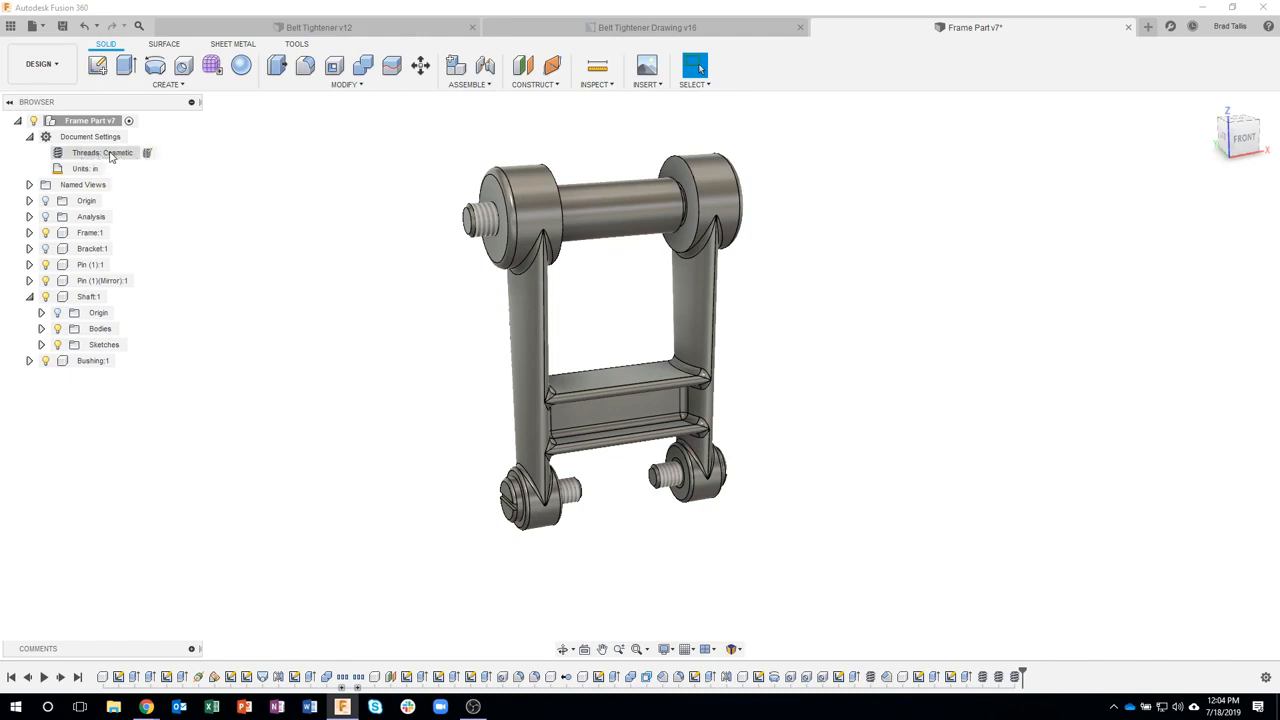
{"action": "mouse_move", "coordinate": [148, 156]}
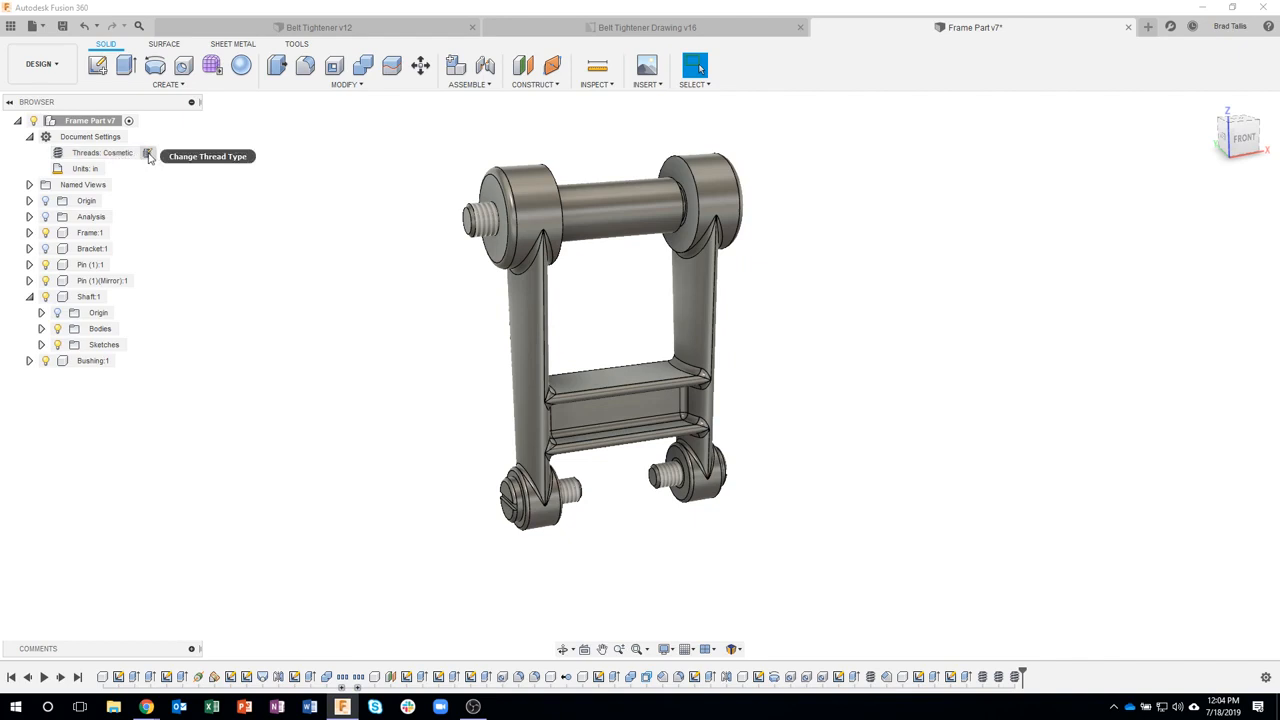
Step: Change the document Thread Type from Cosmetic to Modeled and confirm
{"action": "left_click", "coordinate": [147, 152]}
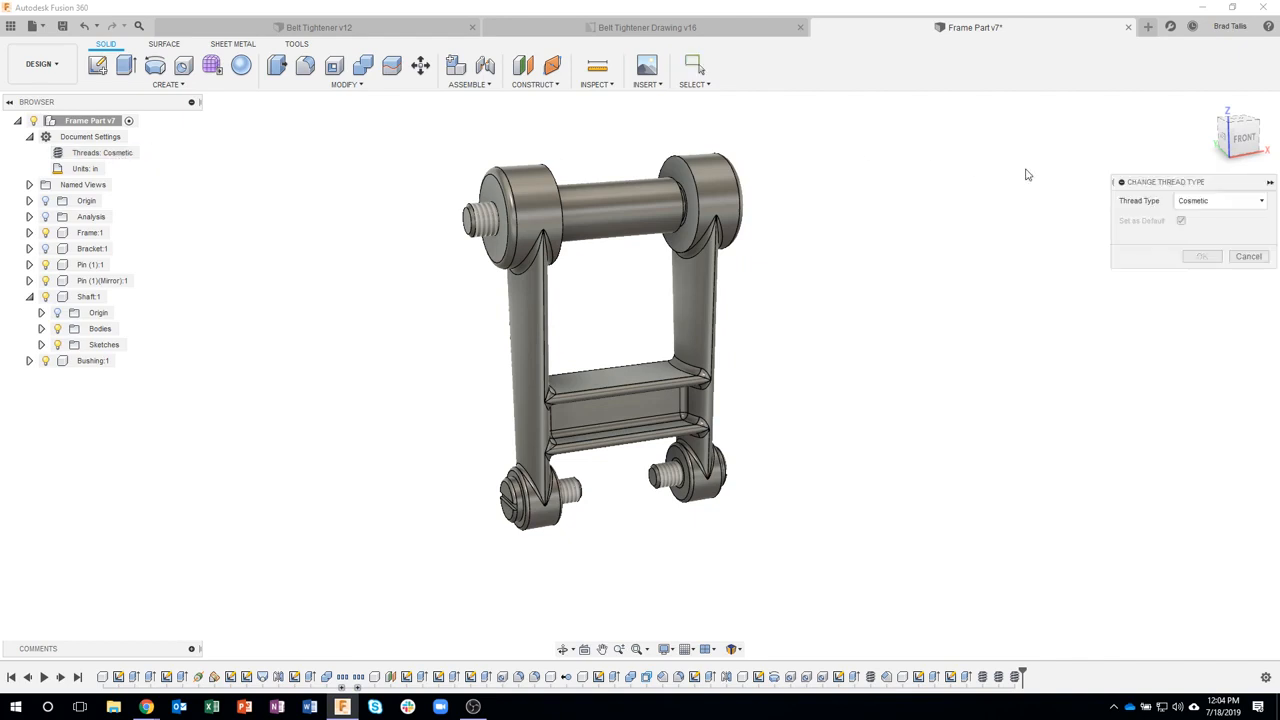
{"action": "left_click_drag", "start_coordinate": [1165, 181], "coordinate": [848, 178]}
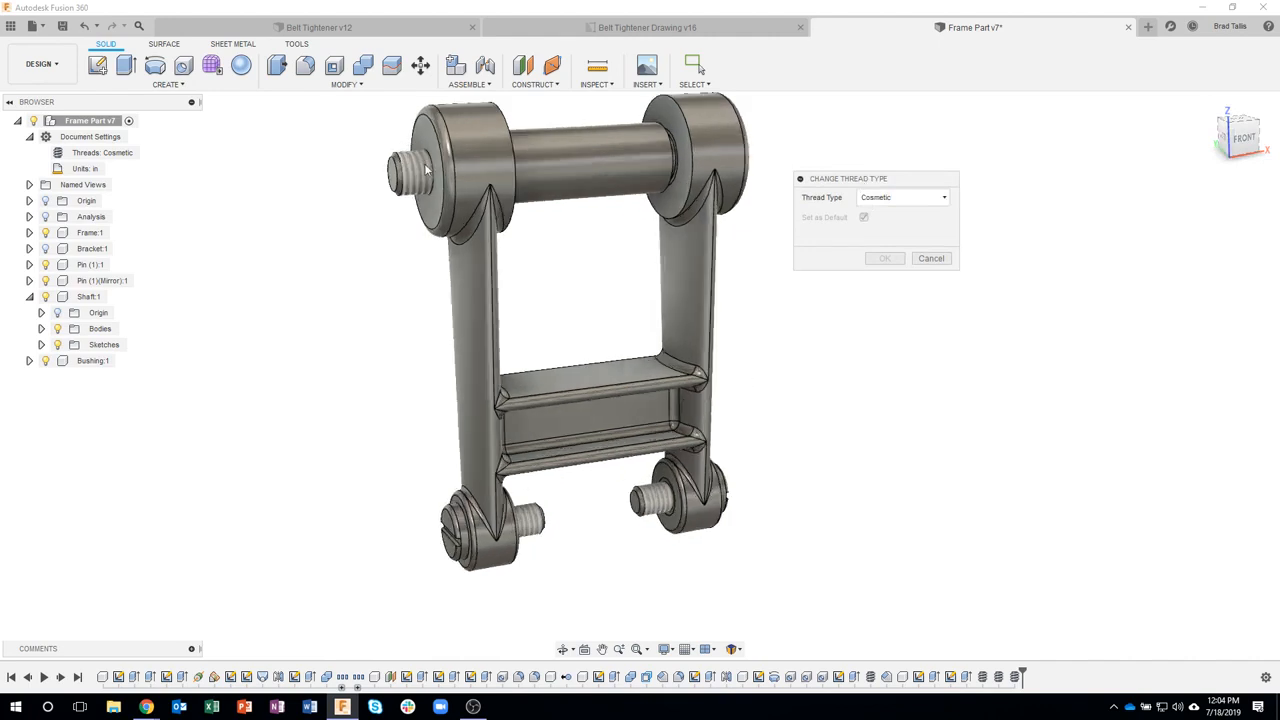
{"action": "mouse_move", "coordinate": [968, 168]}
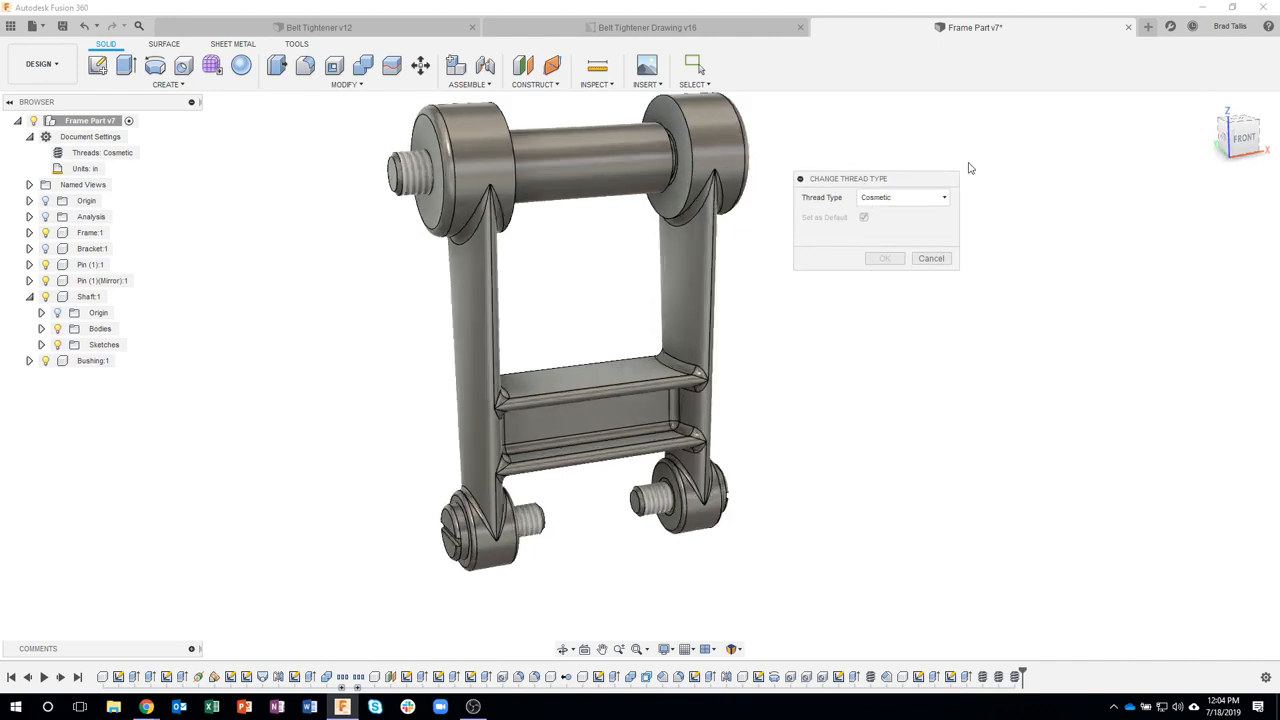
{"action": "left_click", "coordinate": [900, 197]}
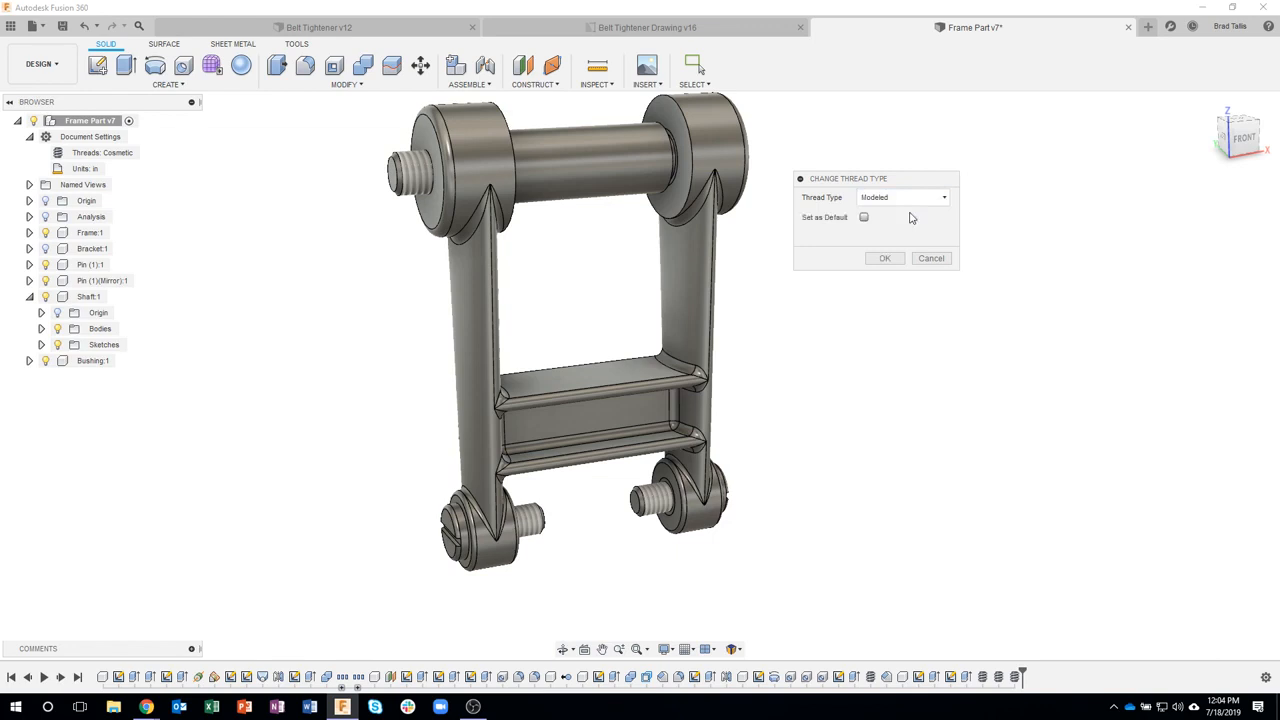
{"action": "left_click", "coordinate": [884, 258]}
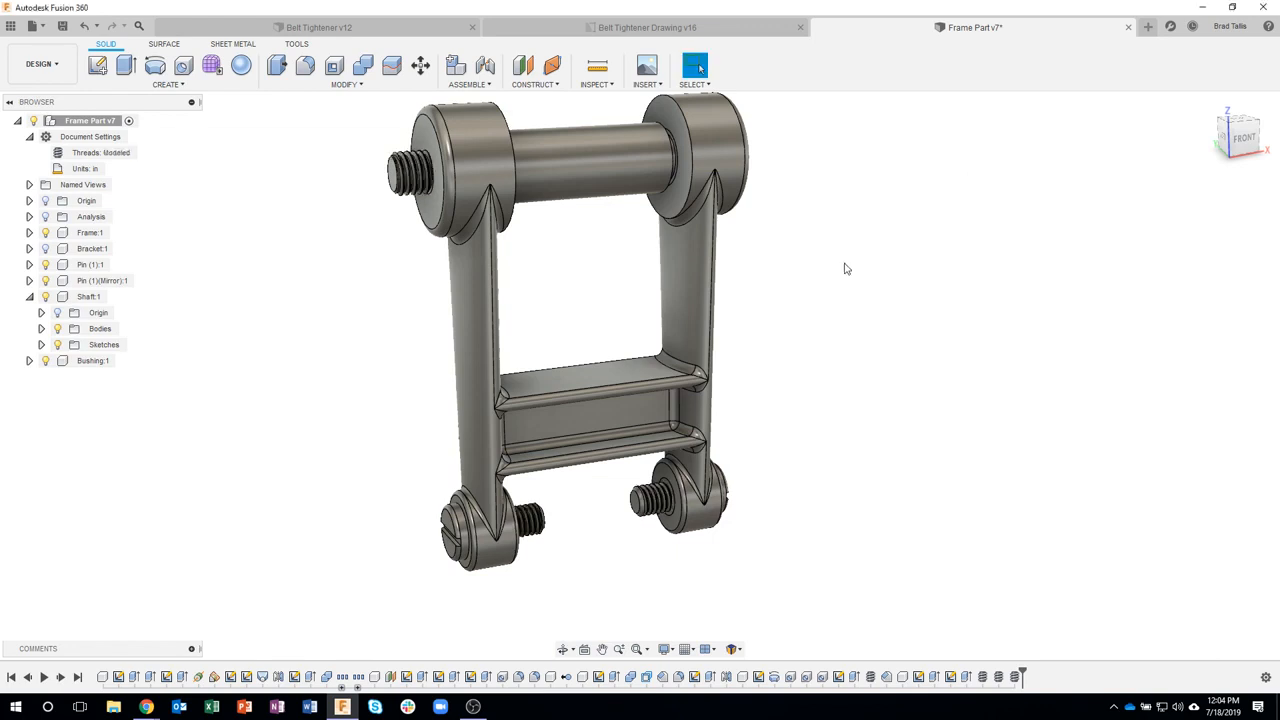
{"action": "mouse_move", "coordinate": [567, 549]}
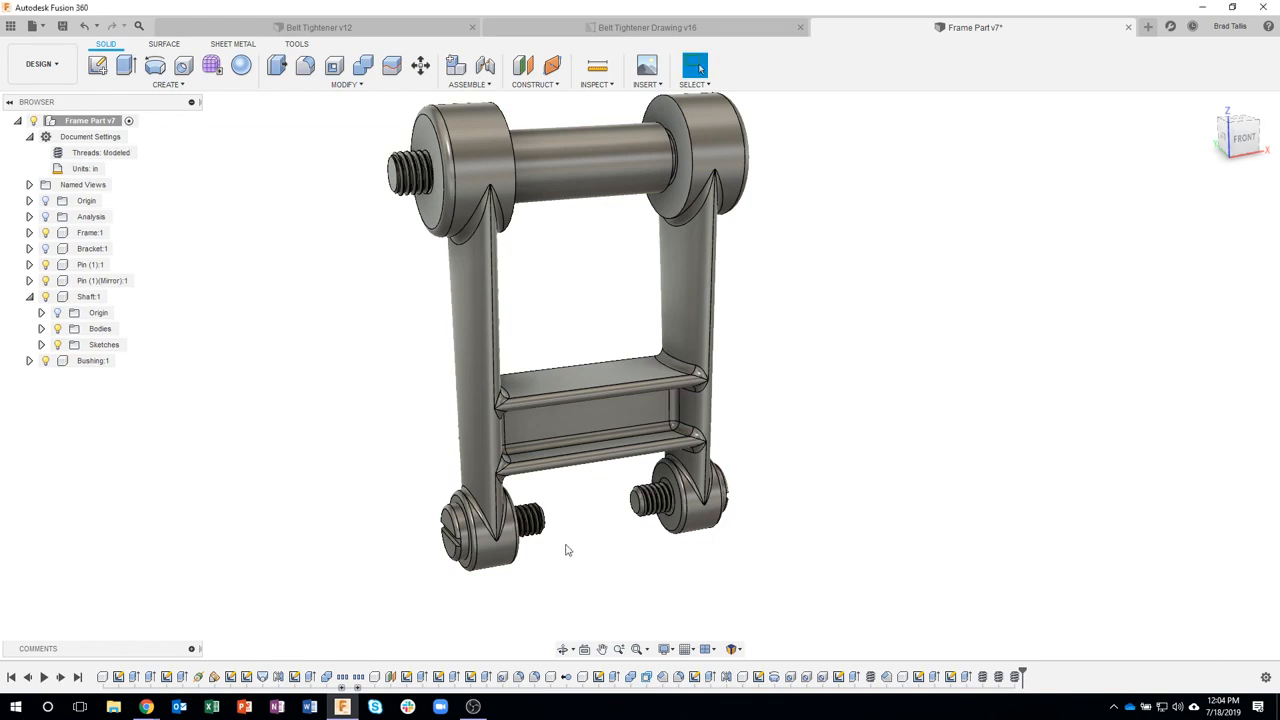
{"action": "left_click_drag", "start_coordinate": [567, 350], "coordinate": [580, 565]}
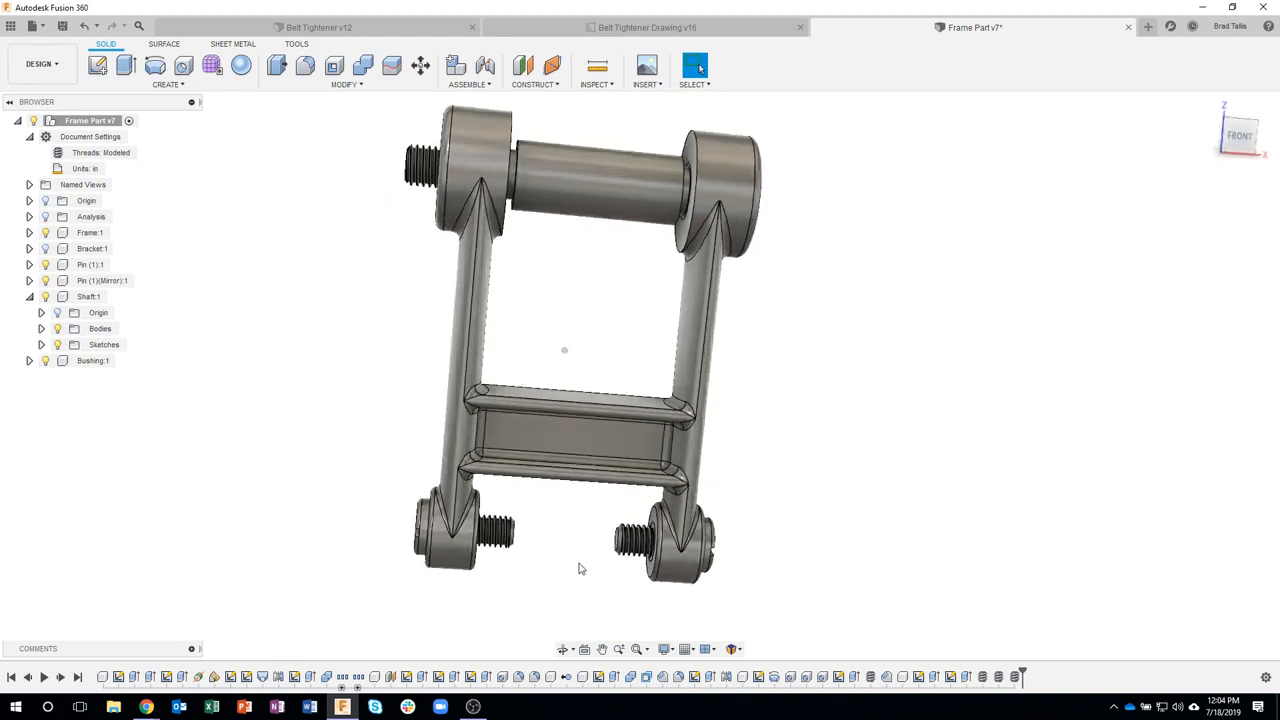
{"action": "left_click_drag", "start_coordinate": [580, 568], "coordinate": [298, 325]}
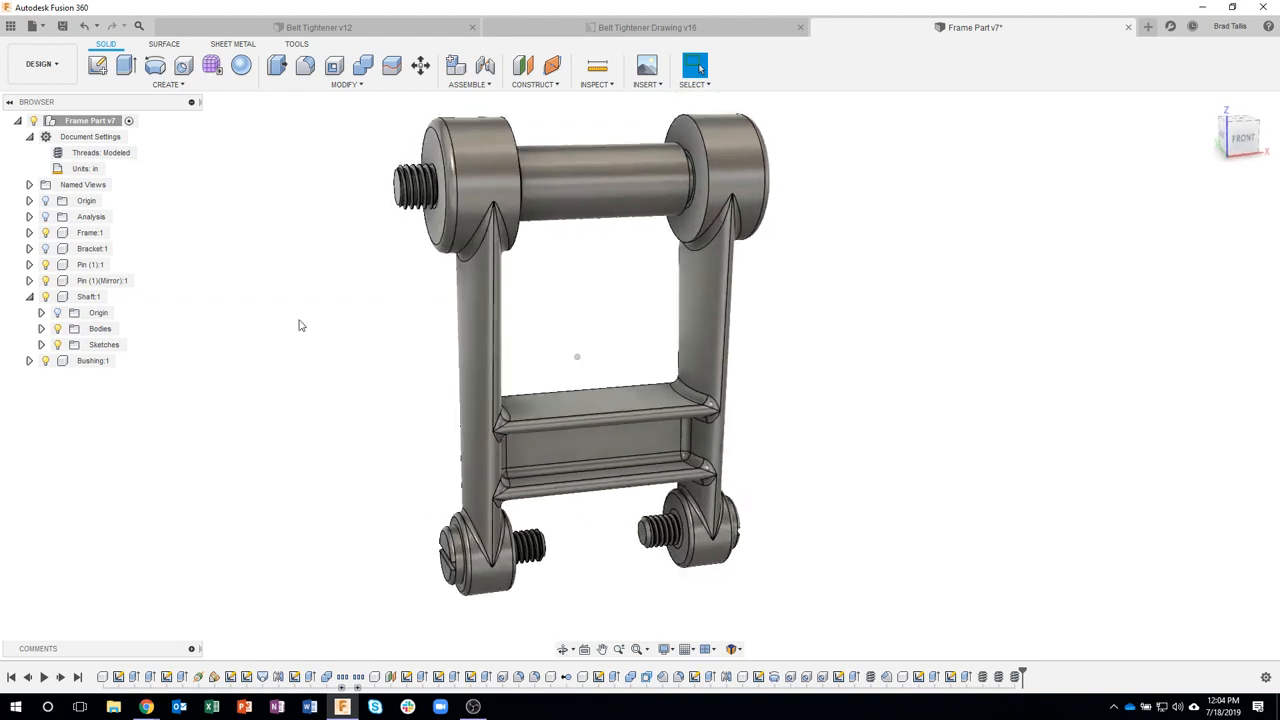